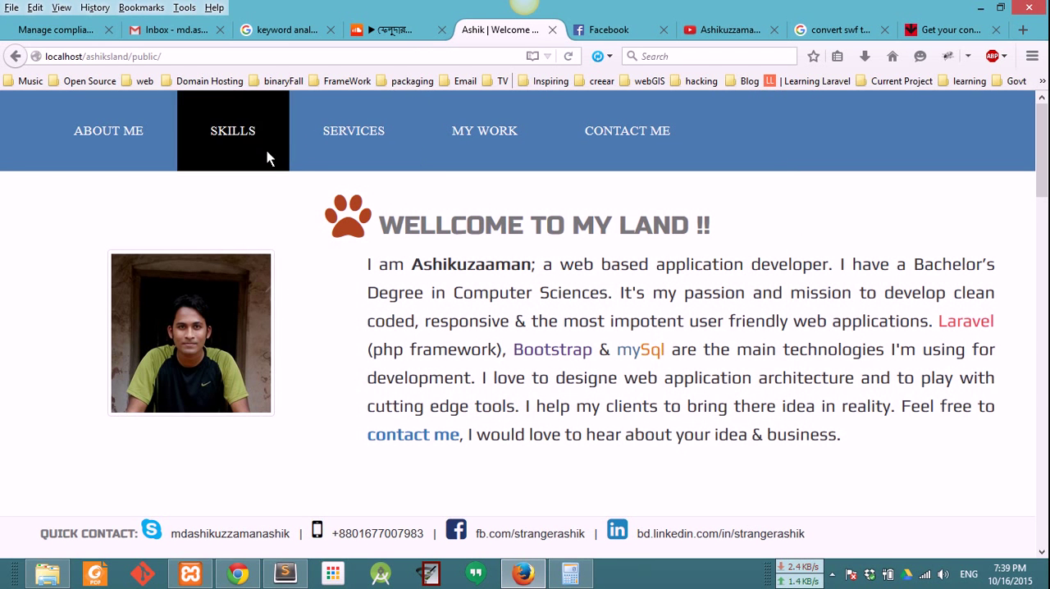
mouse_move(137, 68)
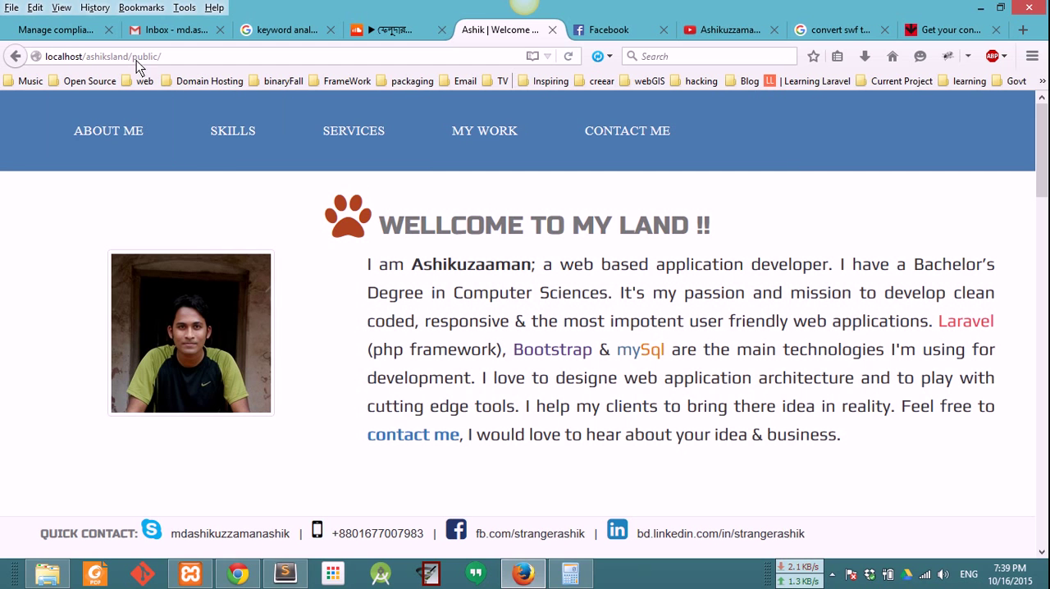
Step: Edit public/index.php so both bootstrap require paths drop '/..', and save it
double_click(145, 56)
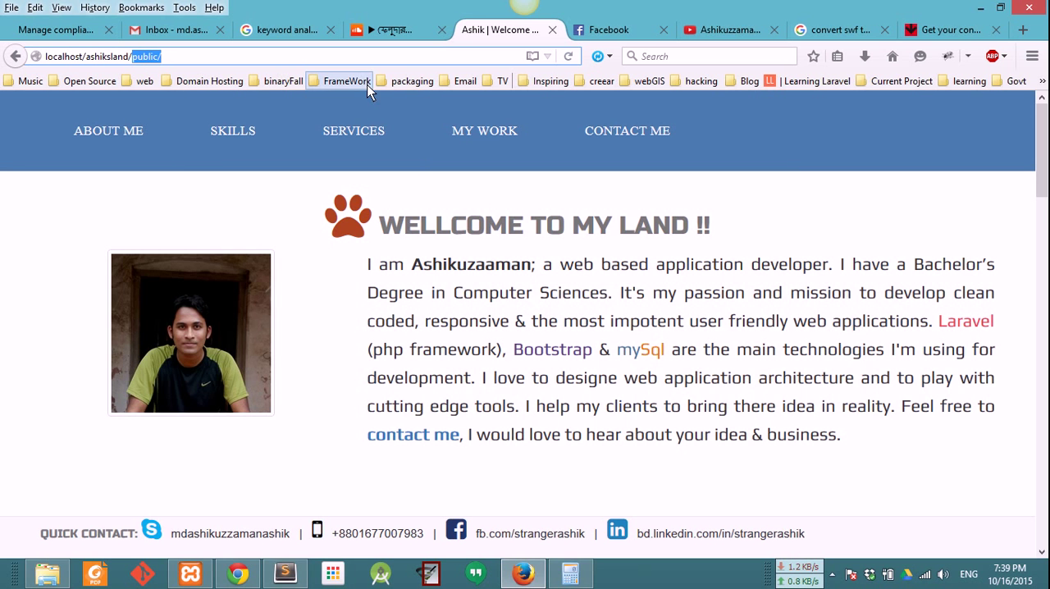
mouse_move(304, 525)
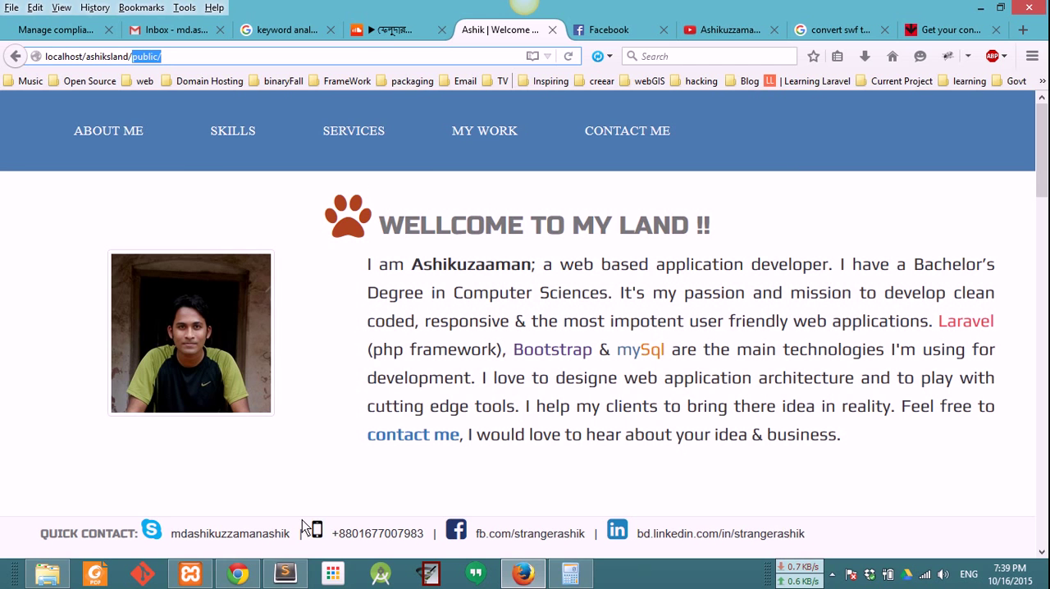
click(285, 572)
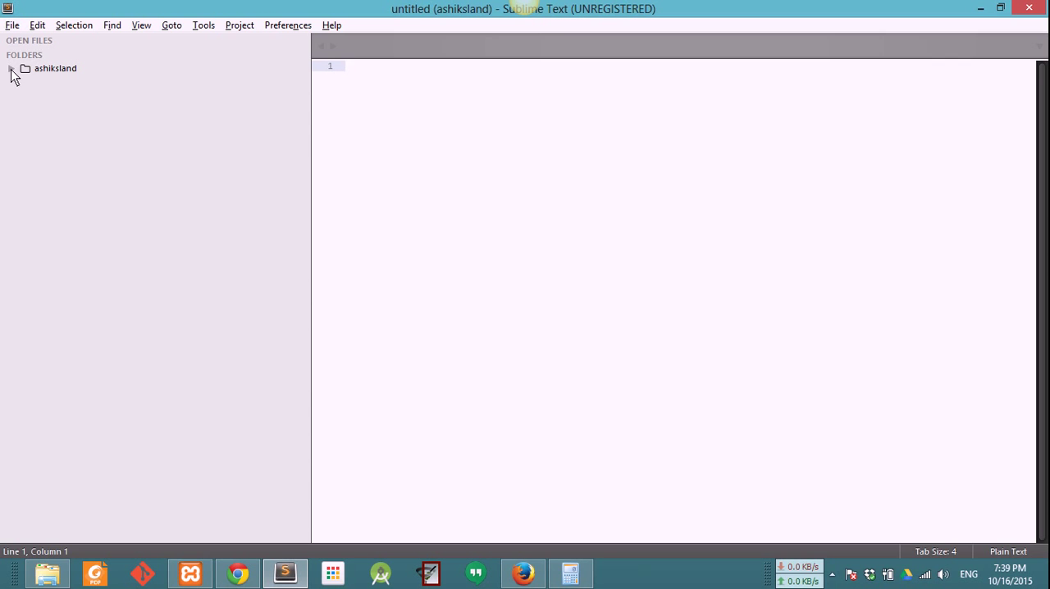
click(12, 68)
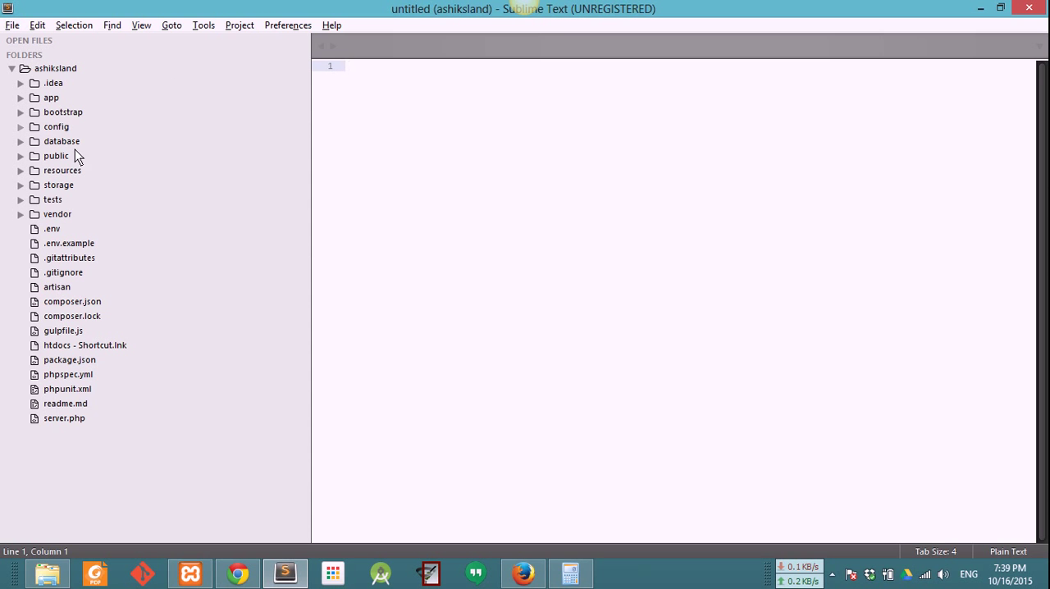
mouse_move(47, 189)
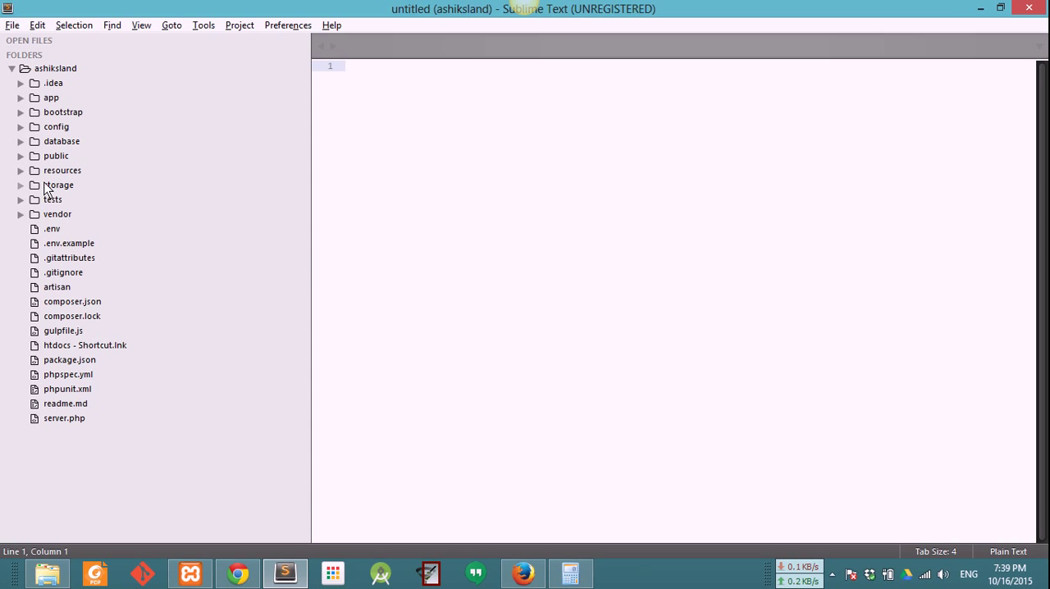
click(56, 155)
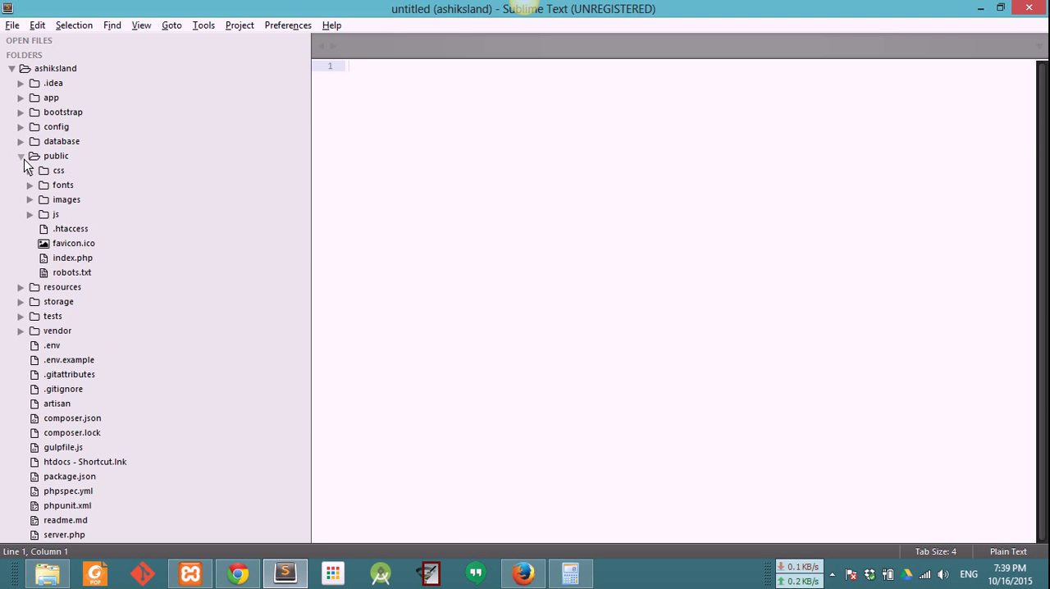
click(72, 257)
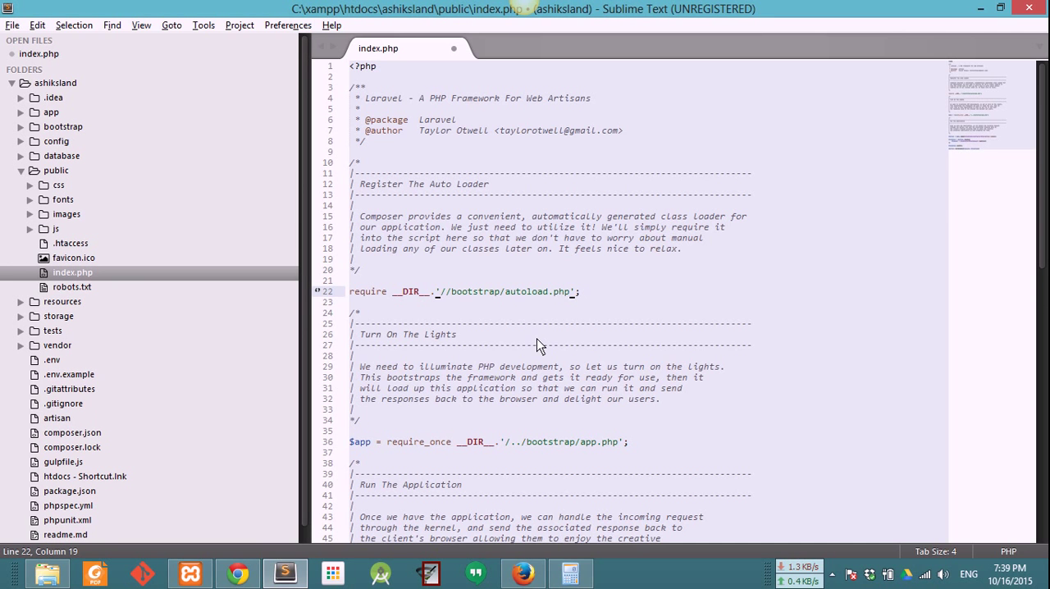
scroll(down, 3)
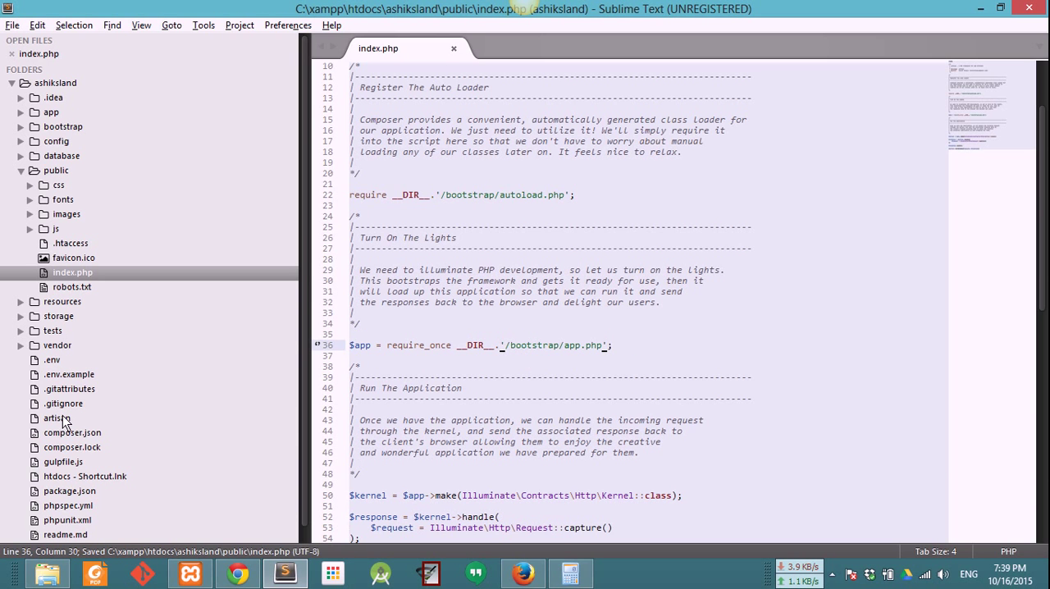
click(47, 573)
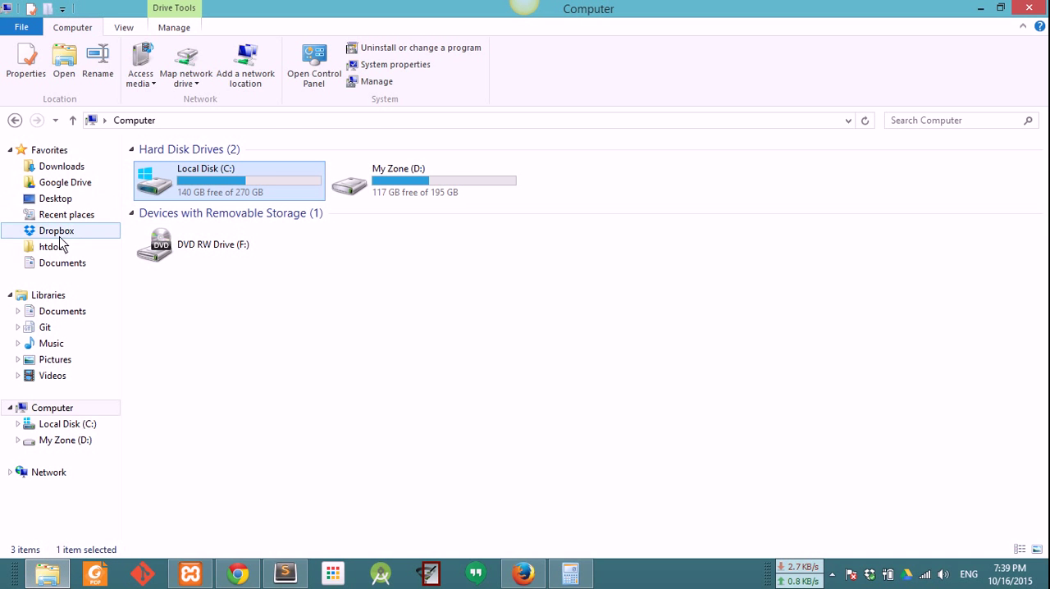
Step: Move css, fonts, images, js, .htaccess and favicon.ico from public into the ashiksland root
double_click(53, 246)
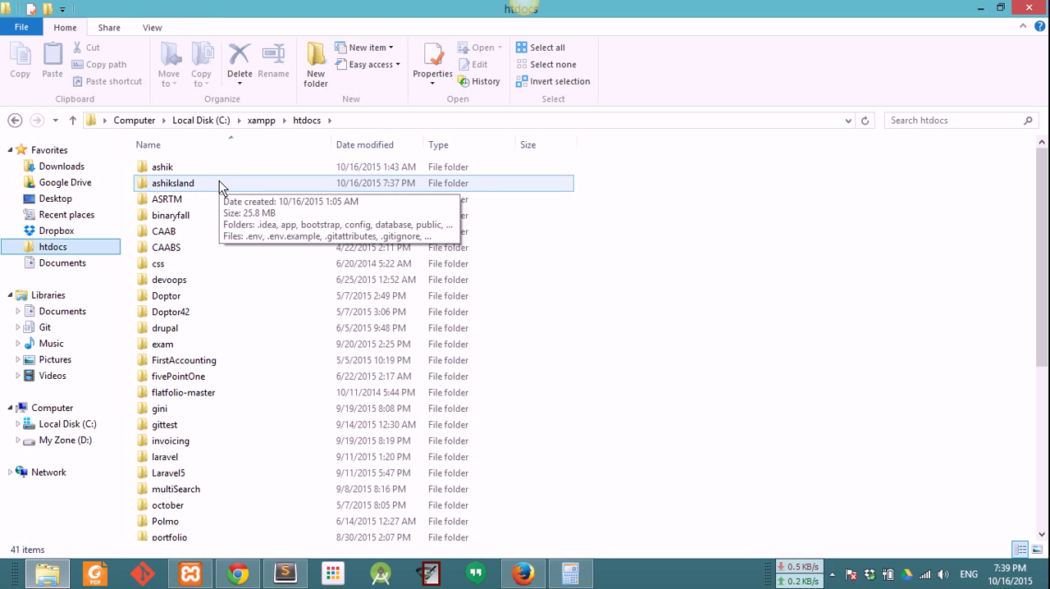
double_click(172, 183)
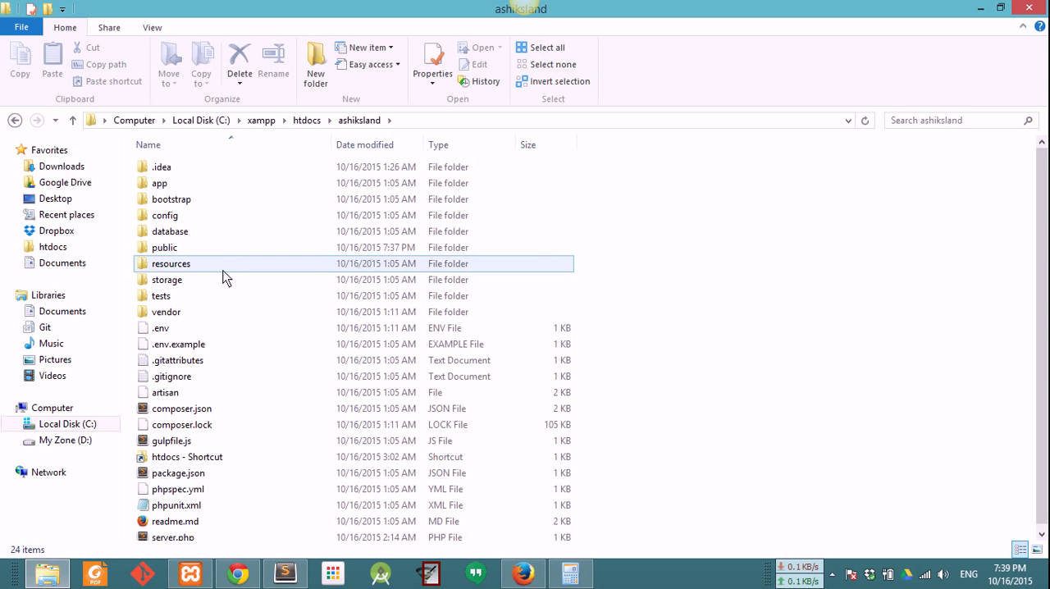
double_click(164, 247)
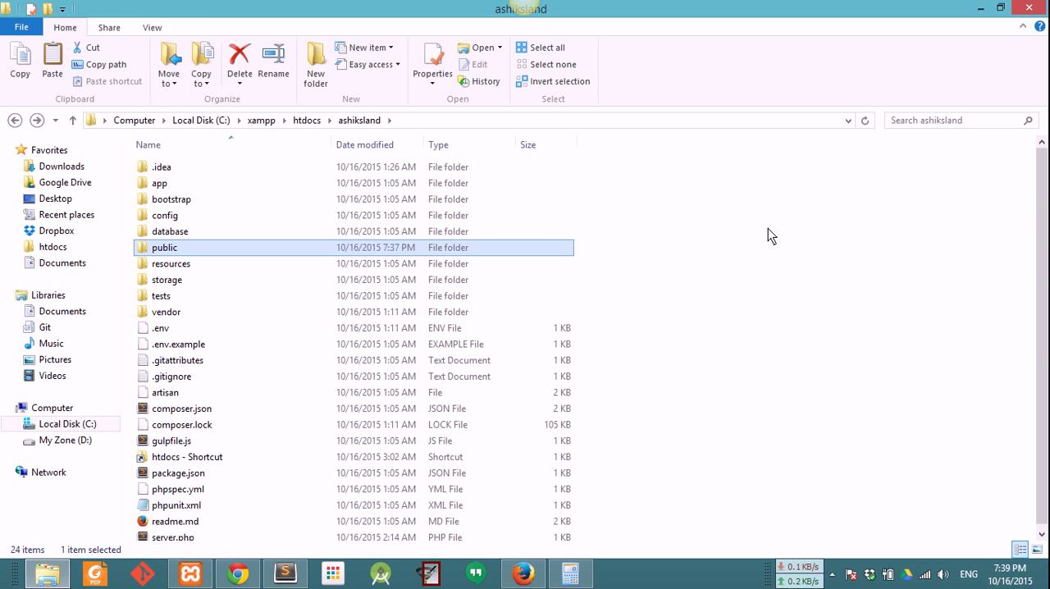
right_click(771, 236)
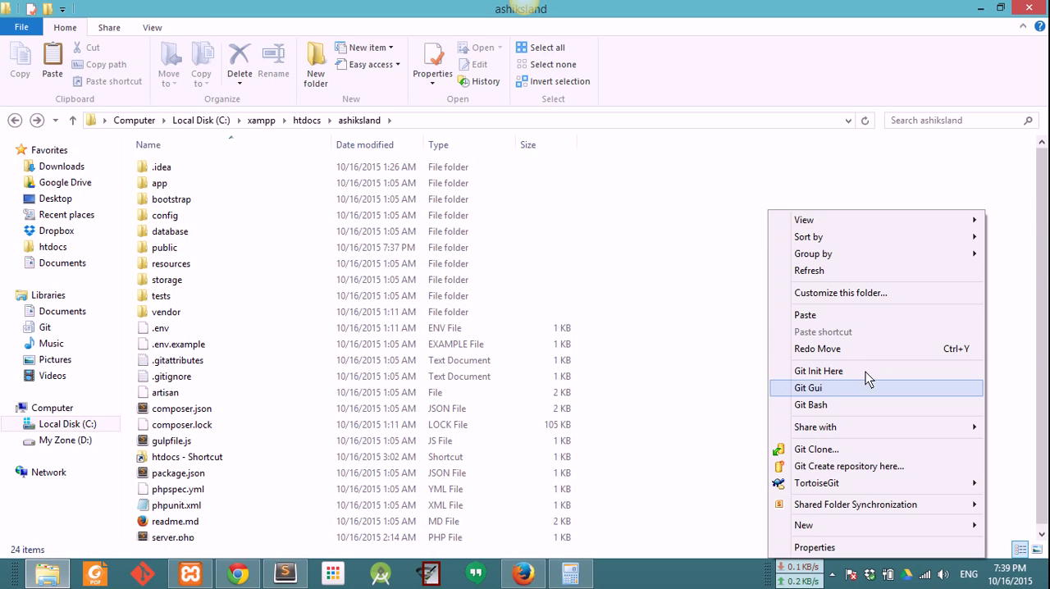
mouse_move(821, 315)
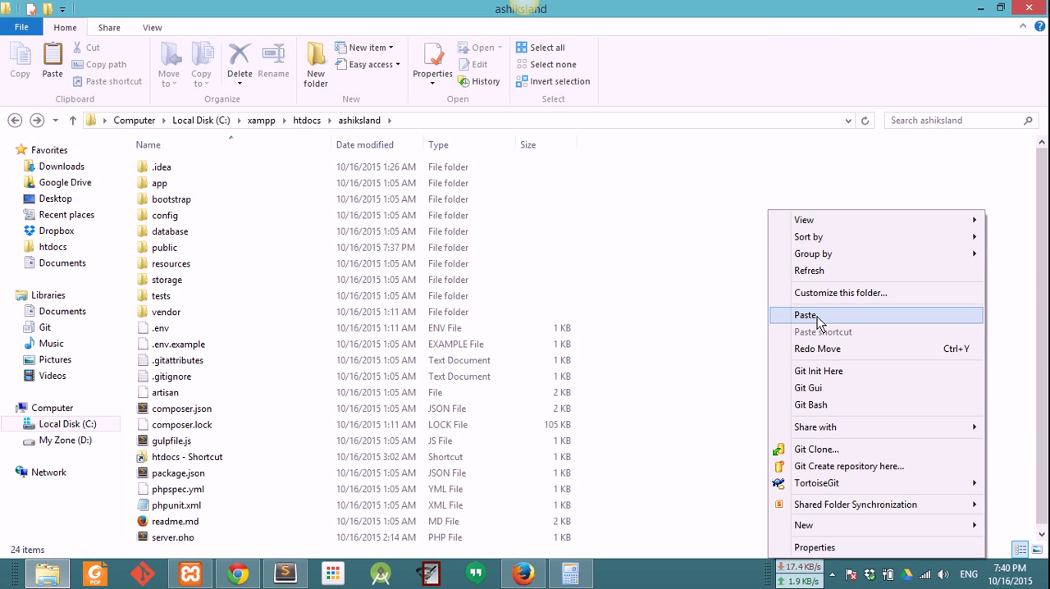
click(805, 315)
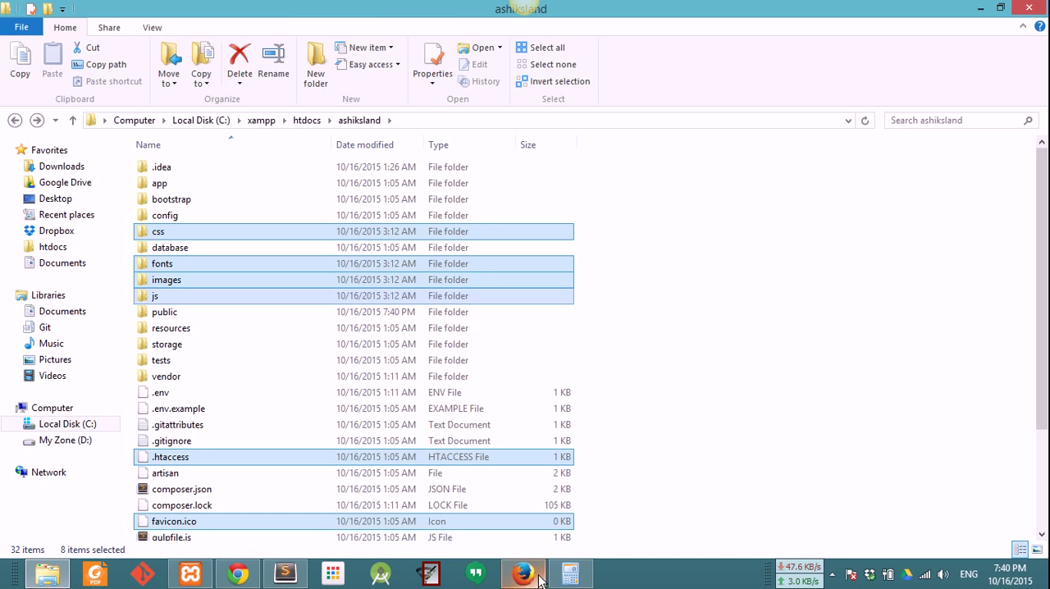
click(523, 573)
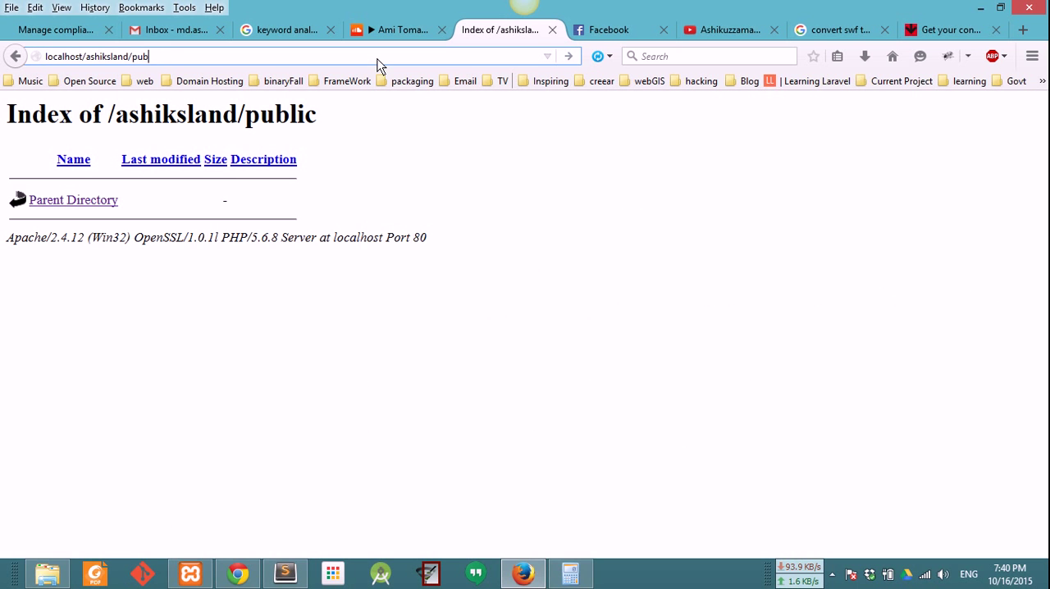
Step: Load localhost/ashiksland/ in Firefox with the /public segment removed from the address
key(BackSpace)
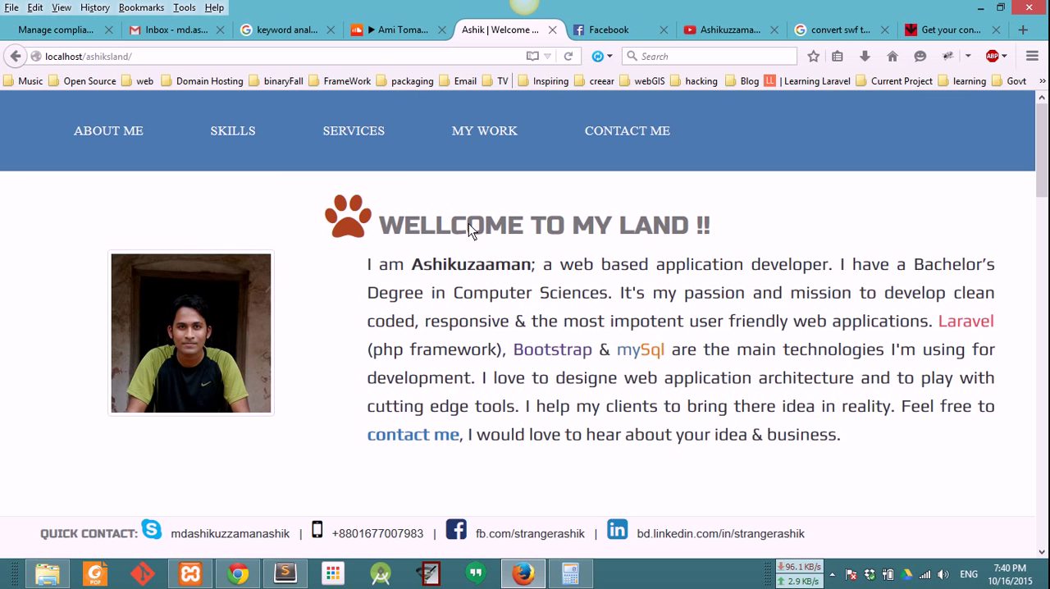
mouse_move(509, 197)
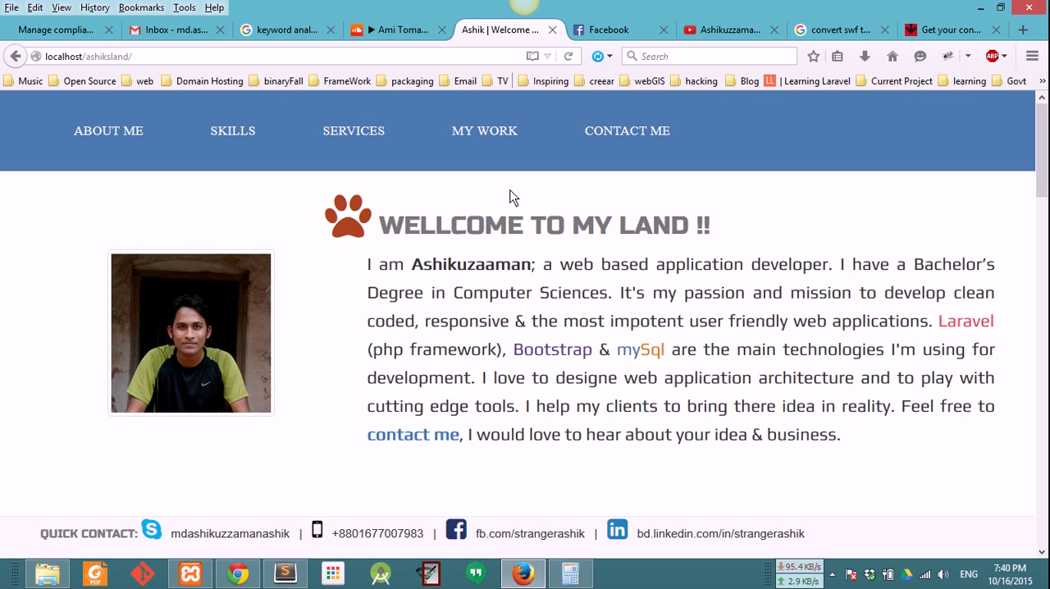